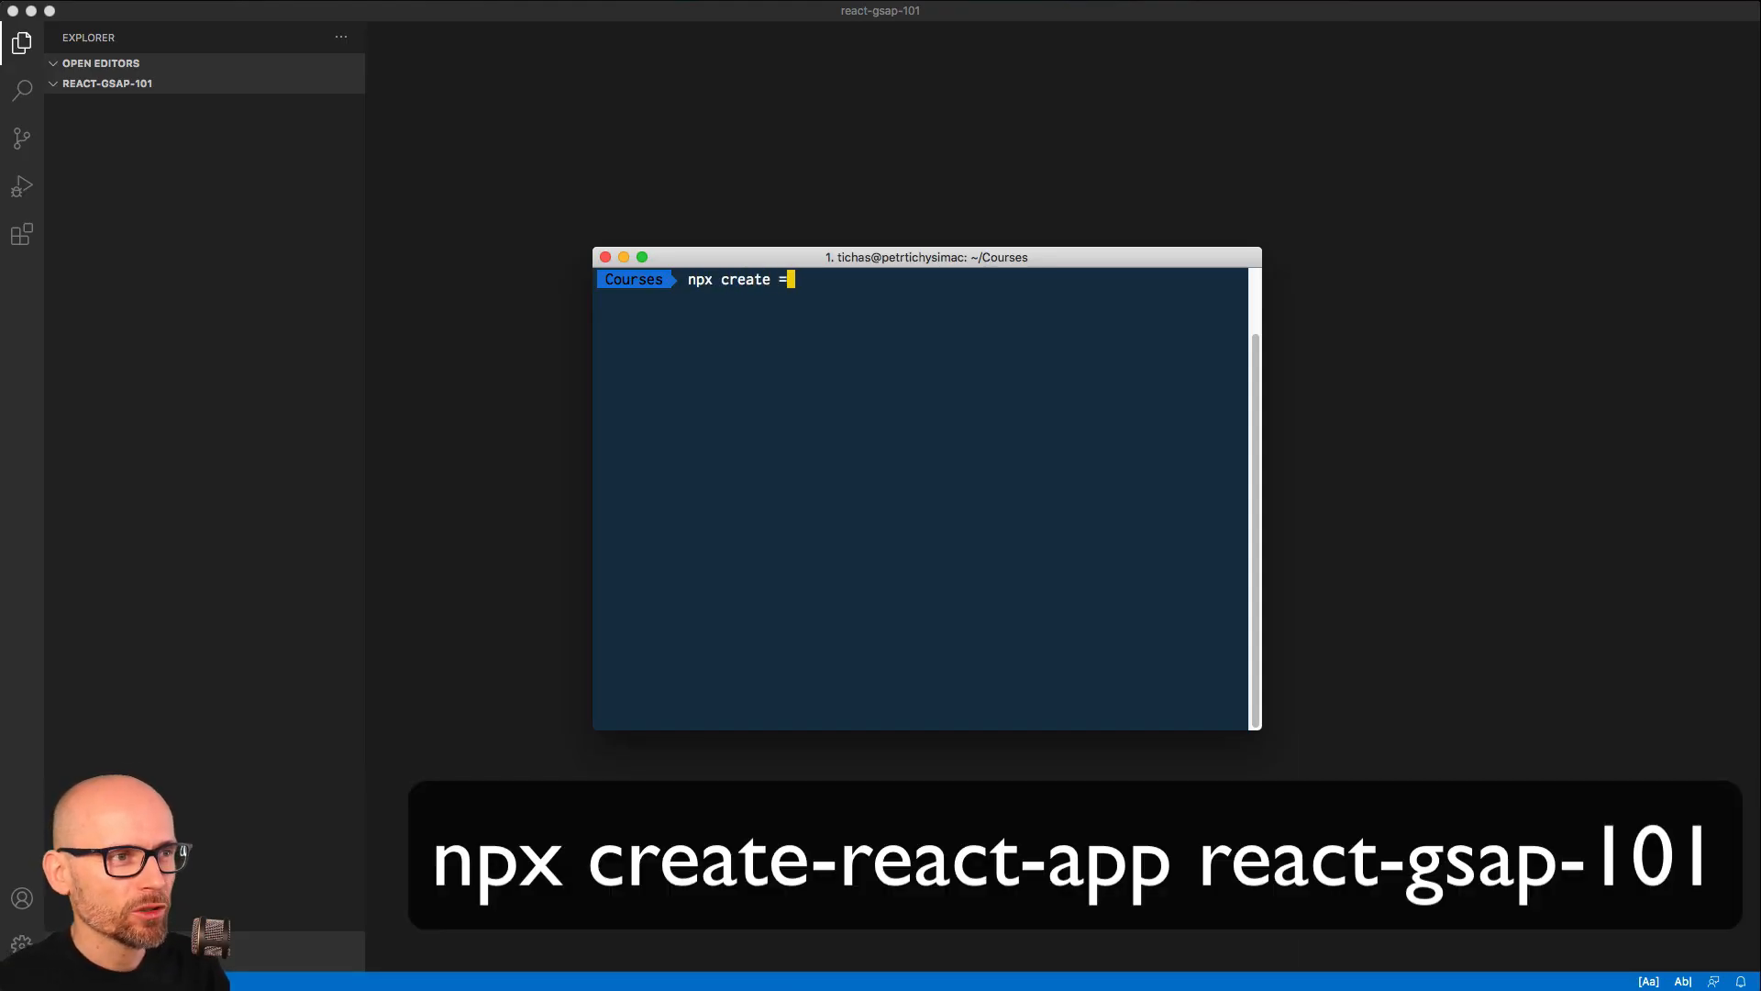
Run npx create-react-app react-gsap-101 to scaffold the new React project.
text(-react)
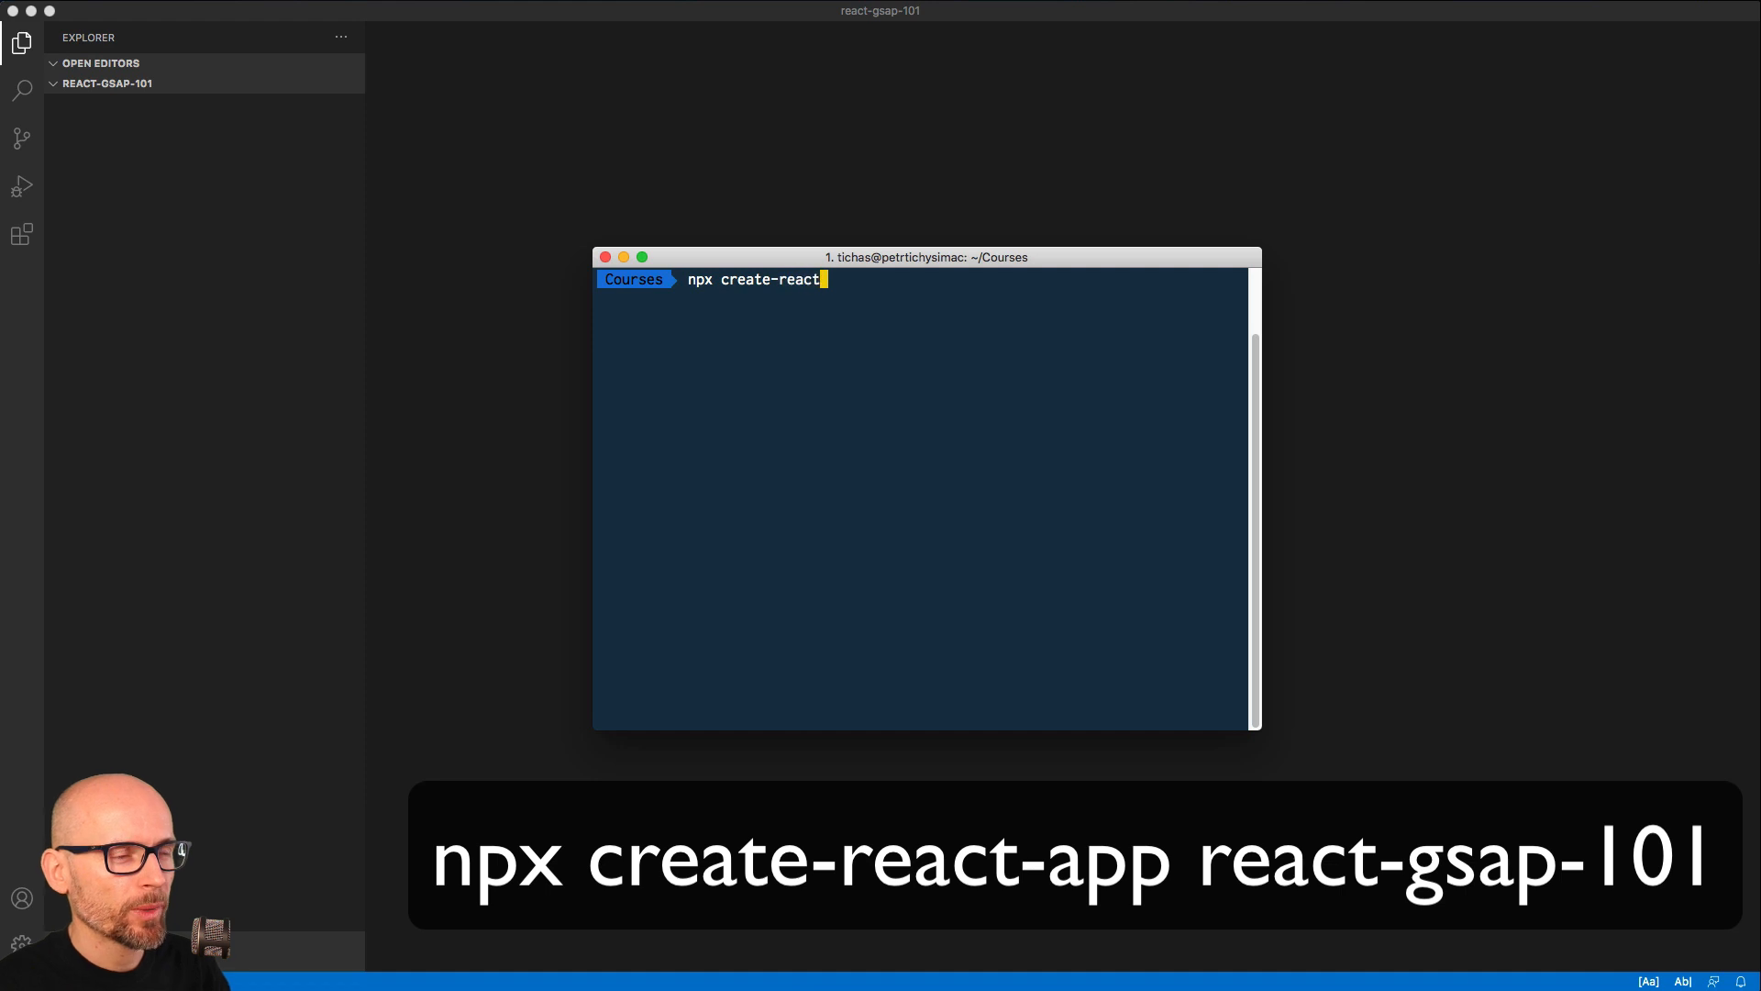
text(-app)
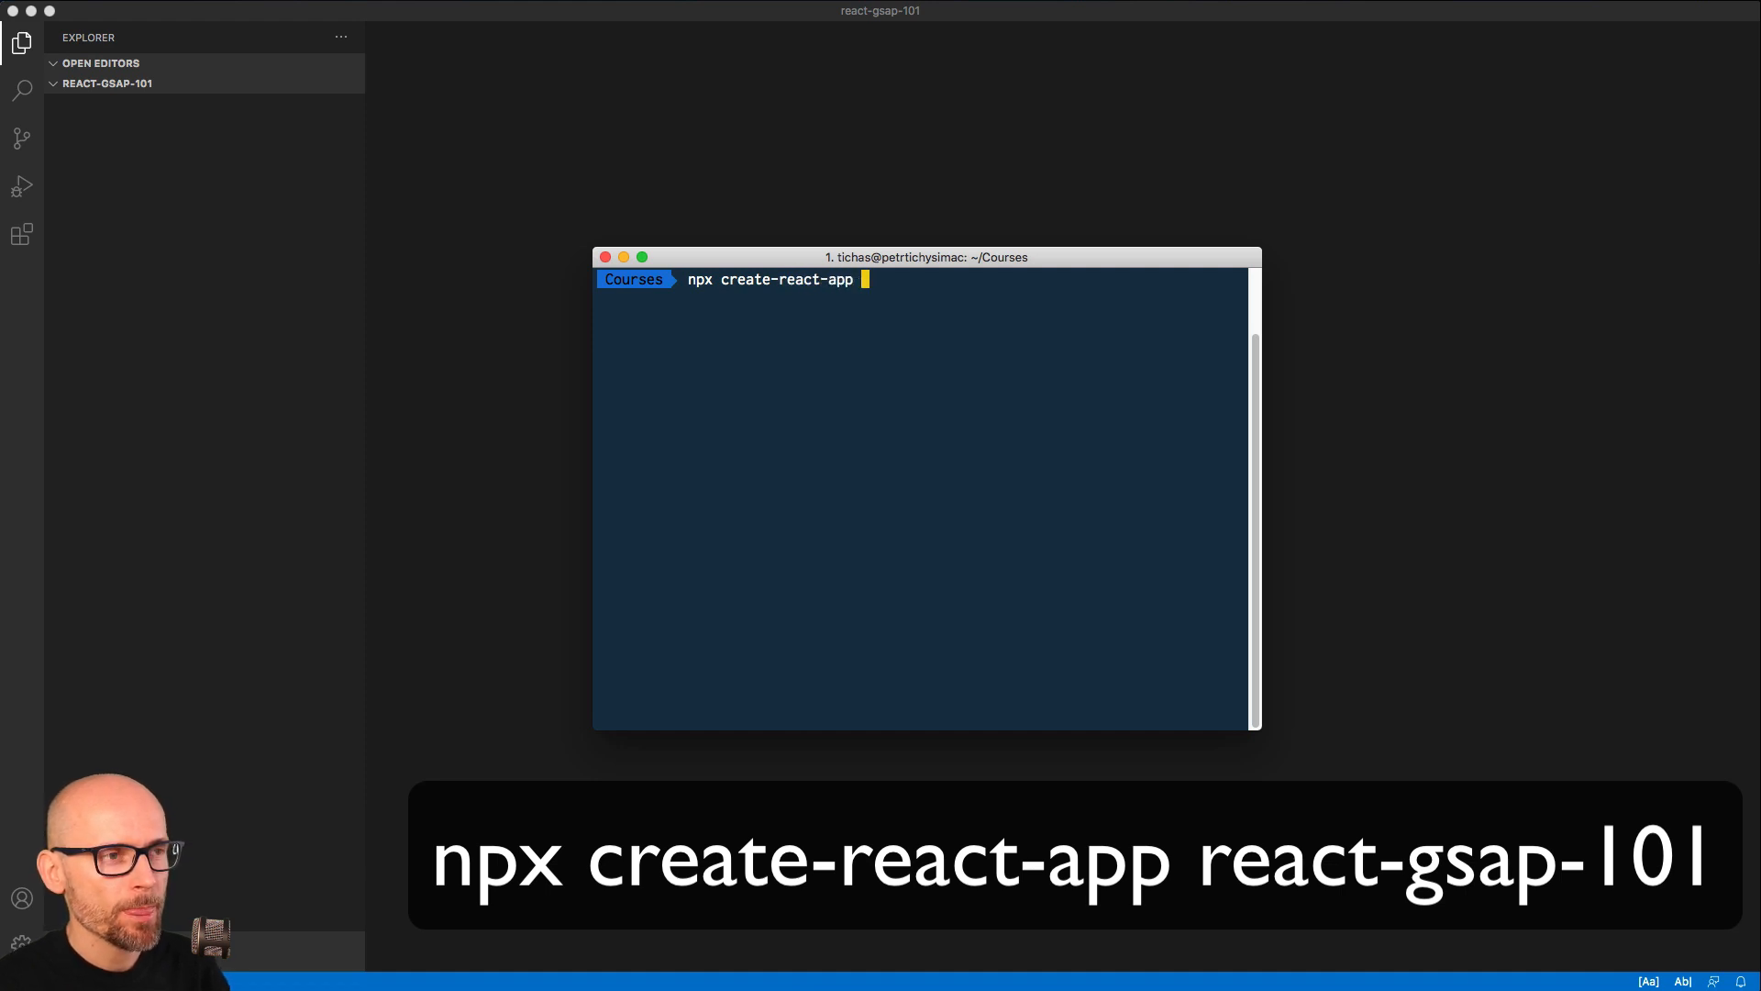
text(react-gsap)
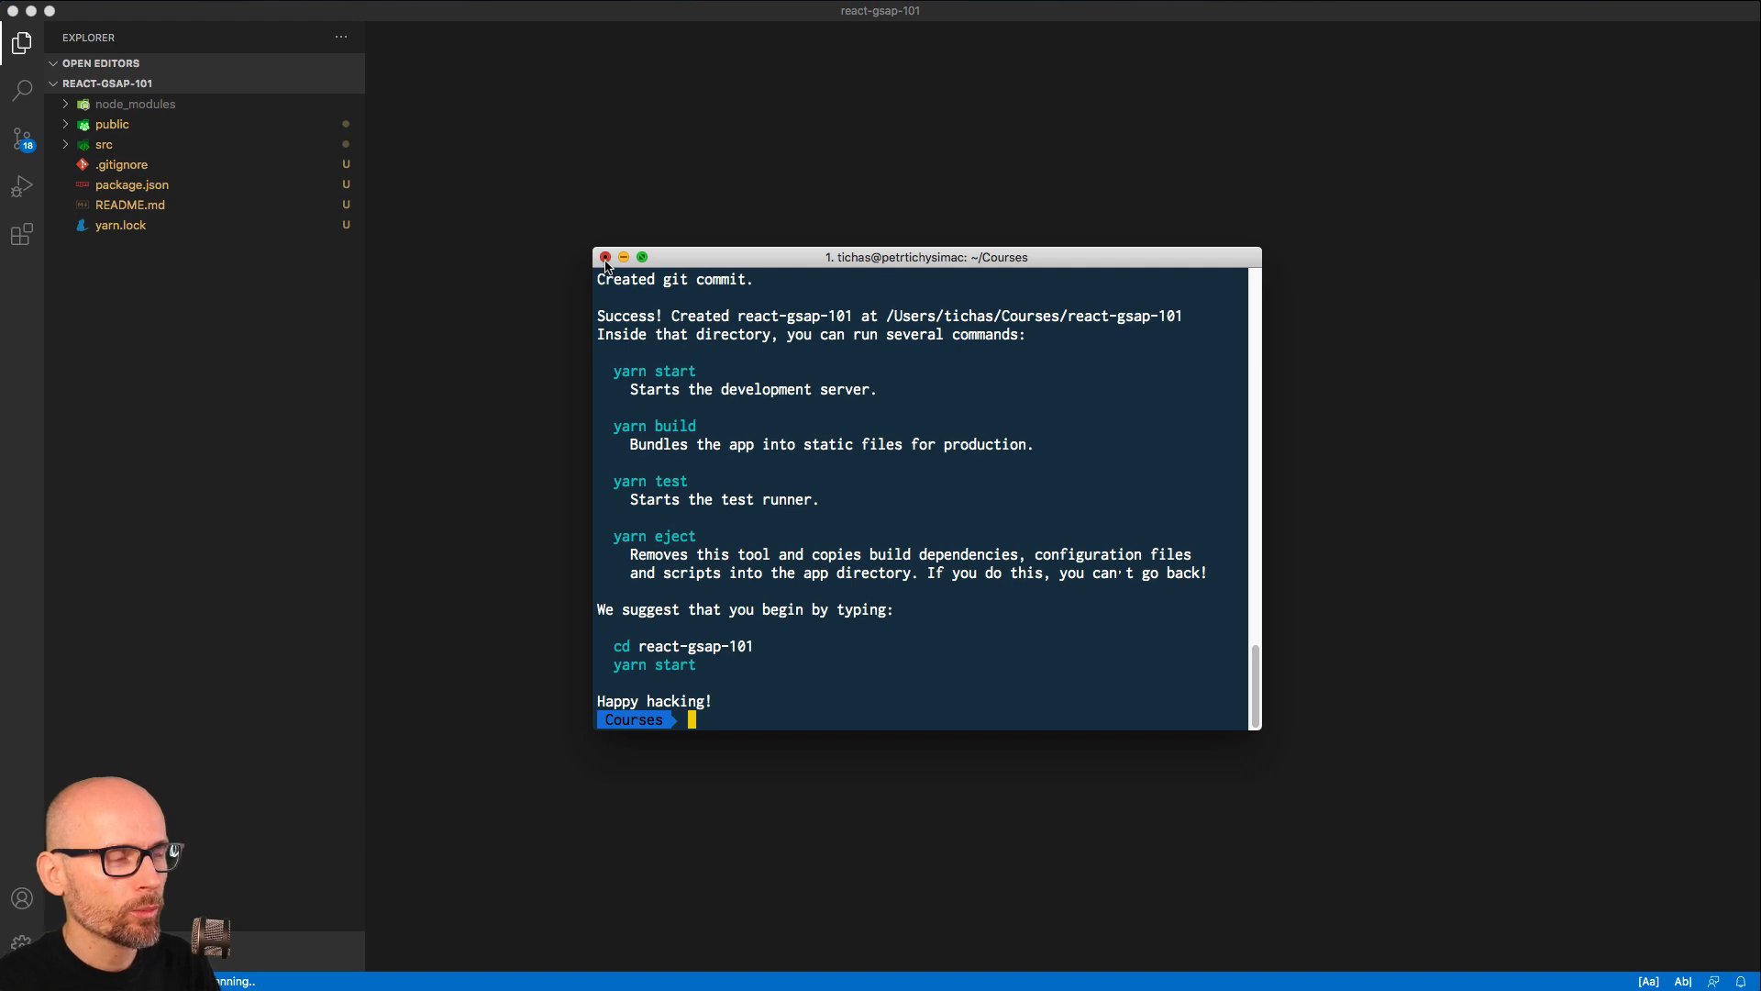
In VS Code's integrated terminal, install GSAP with yarn add gsap and launch yarn start.
click(603, 260)
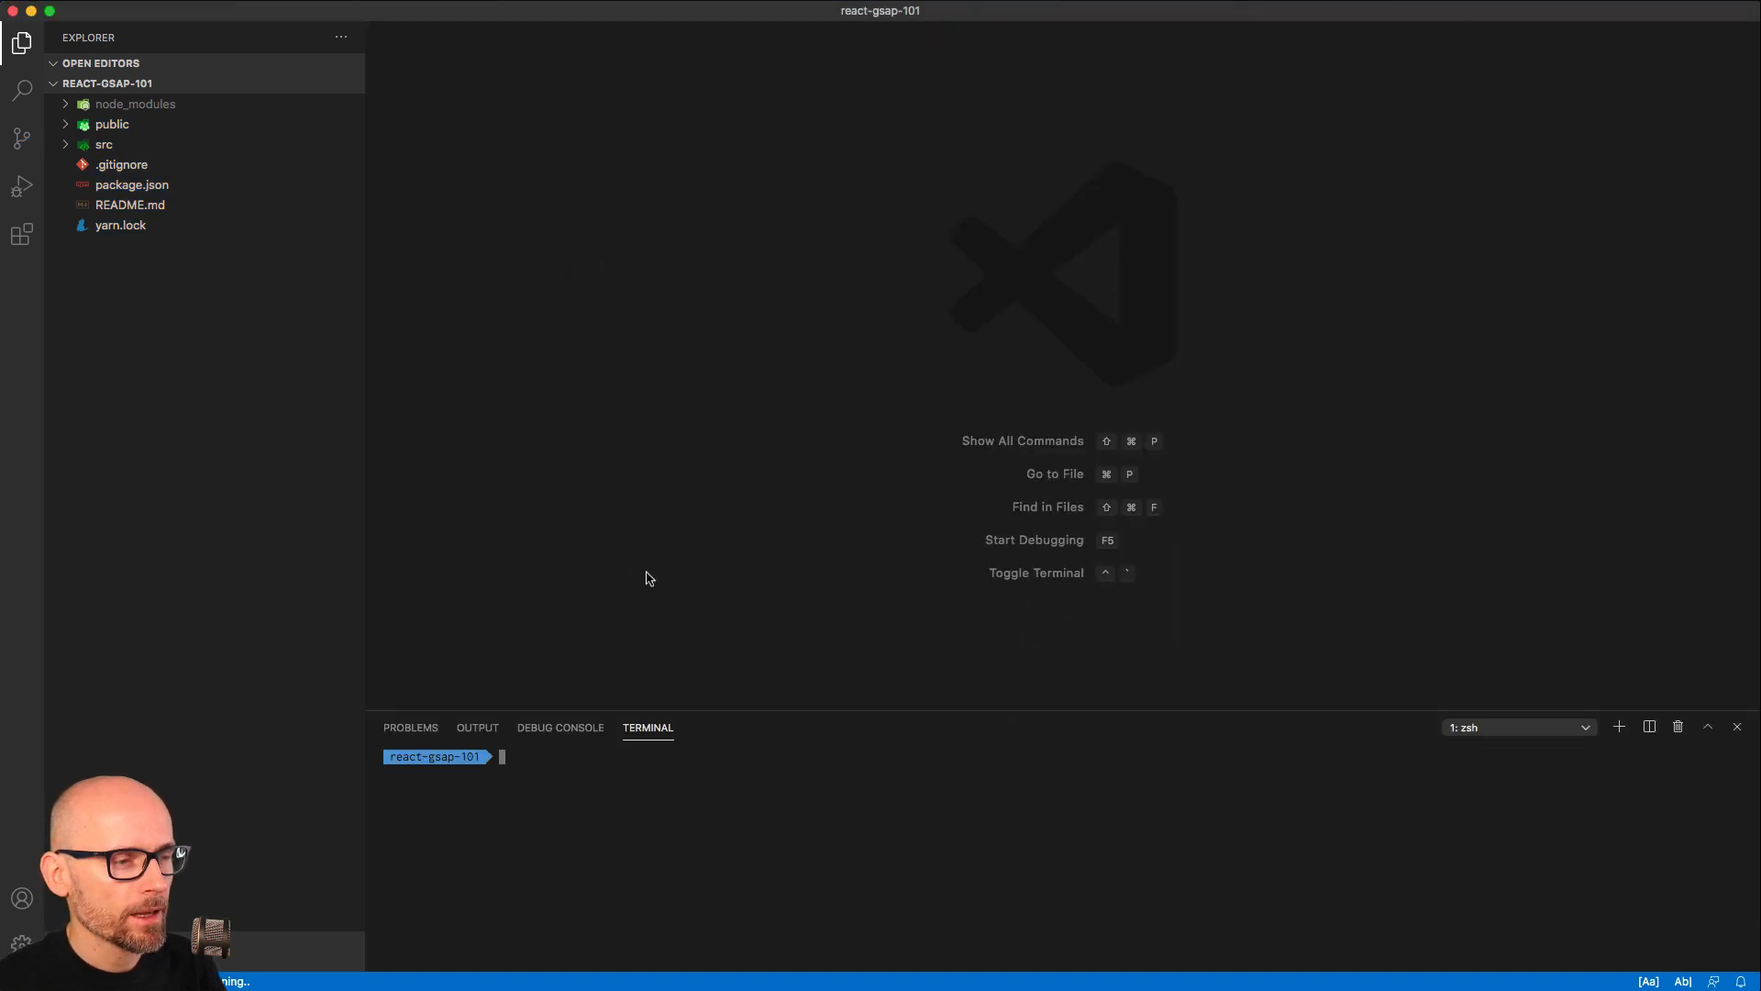
mouse_move(598, 770)
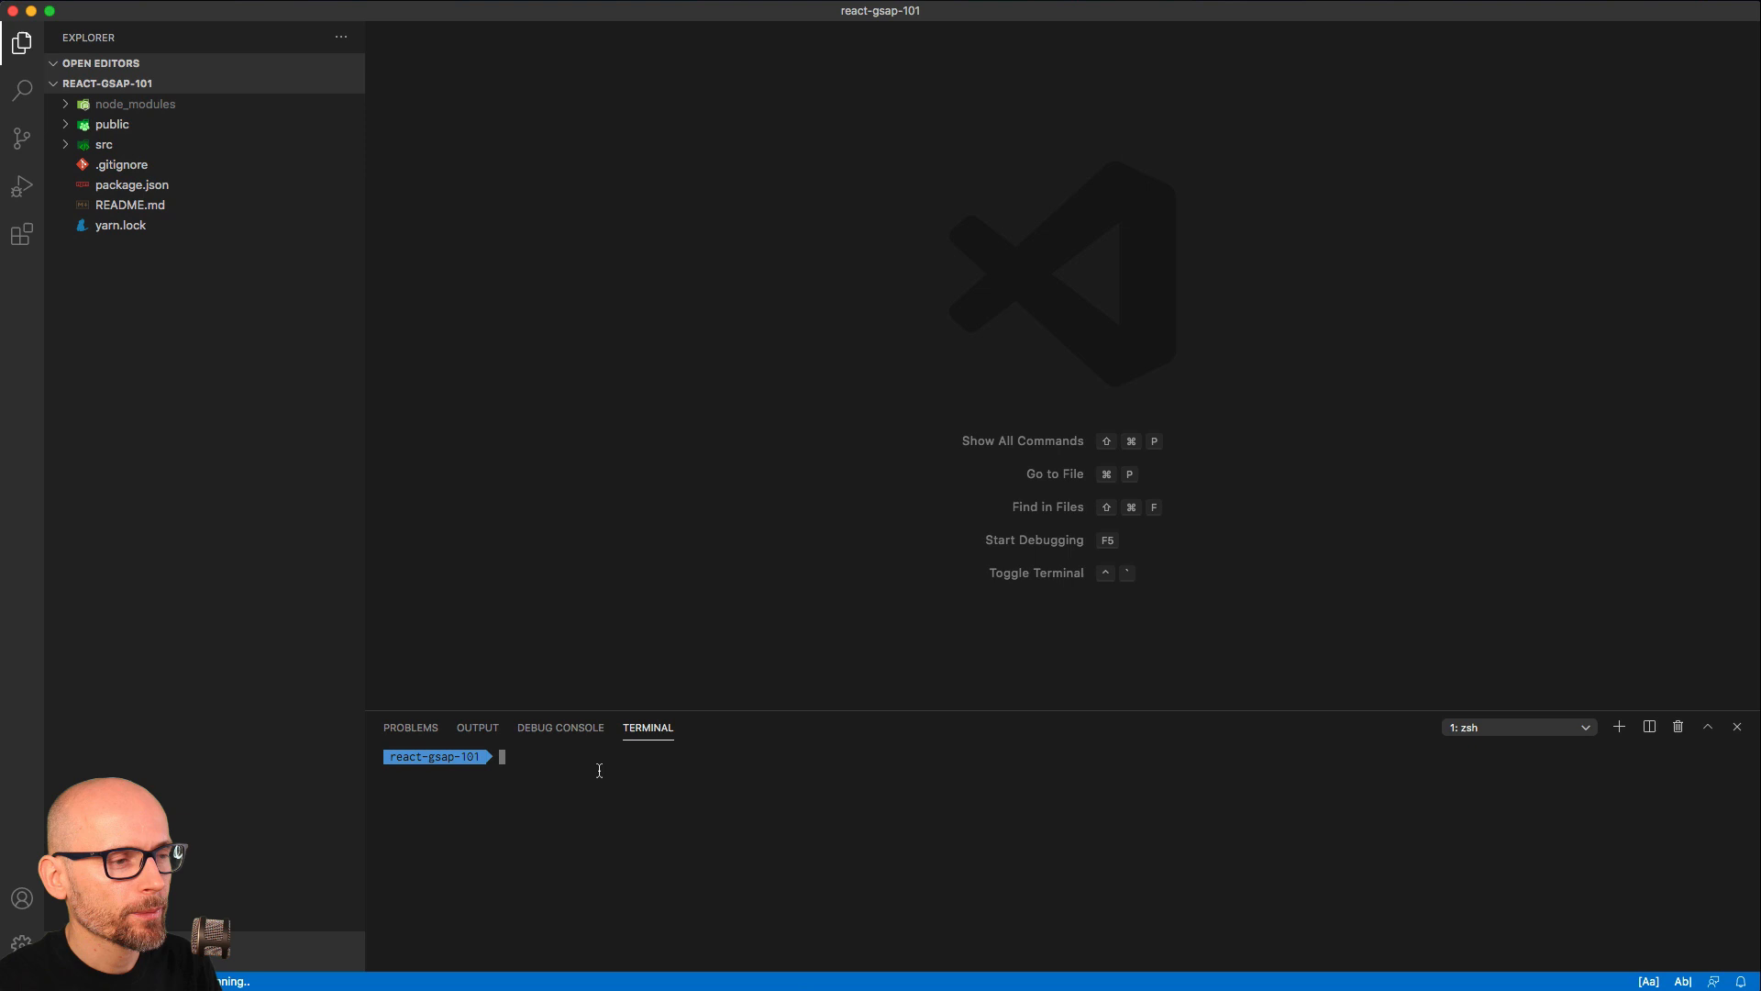
text(yarn a)
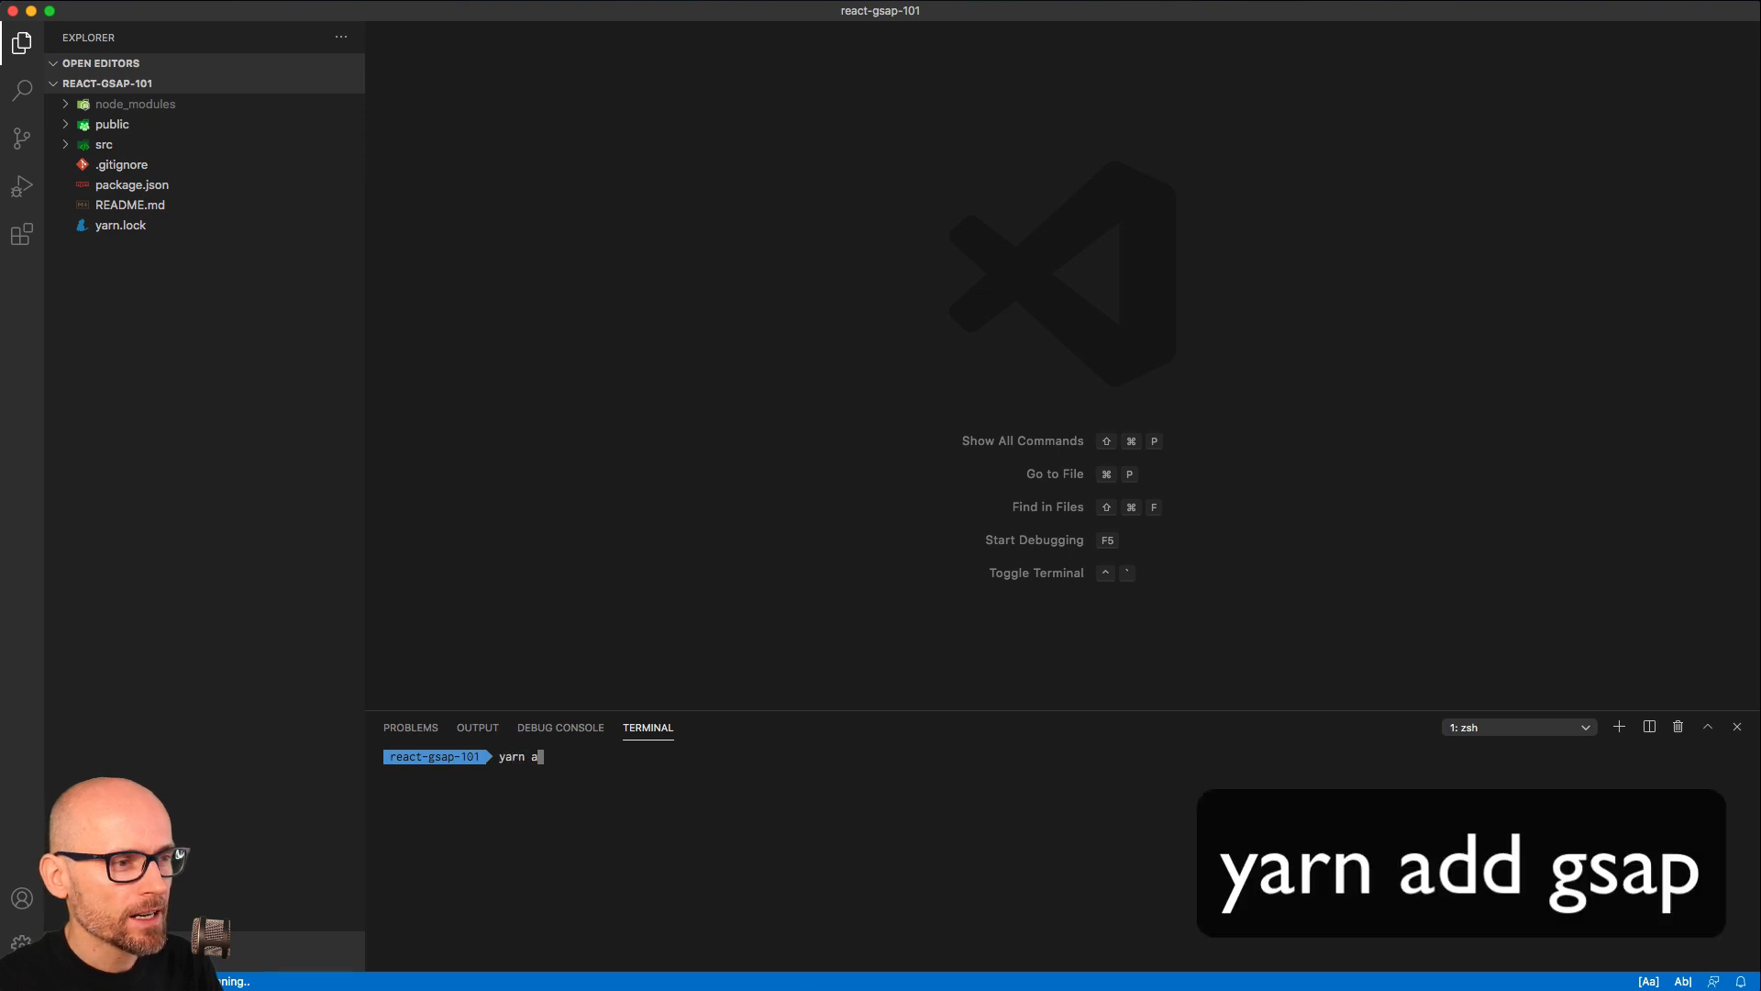
text(dd gsap)
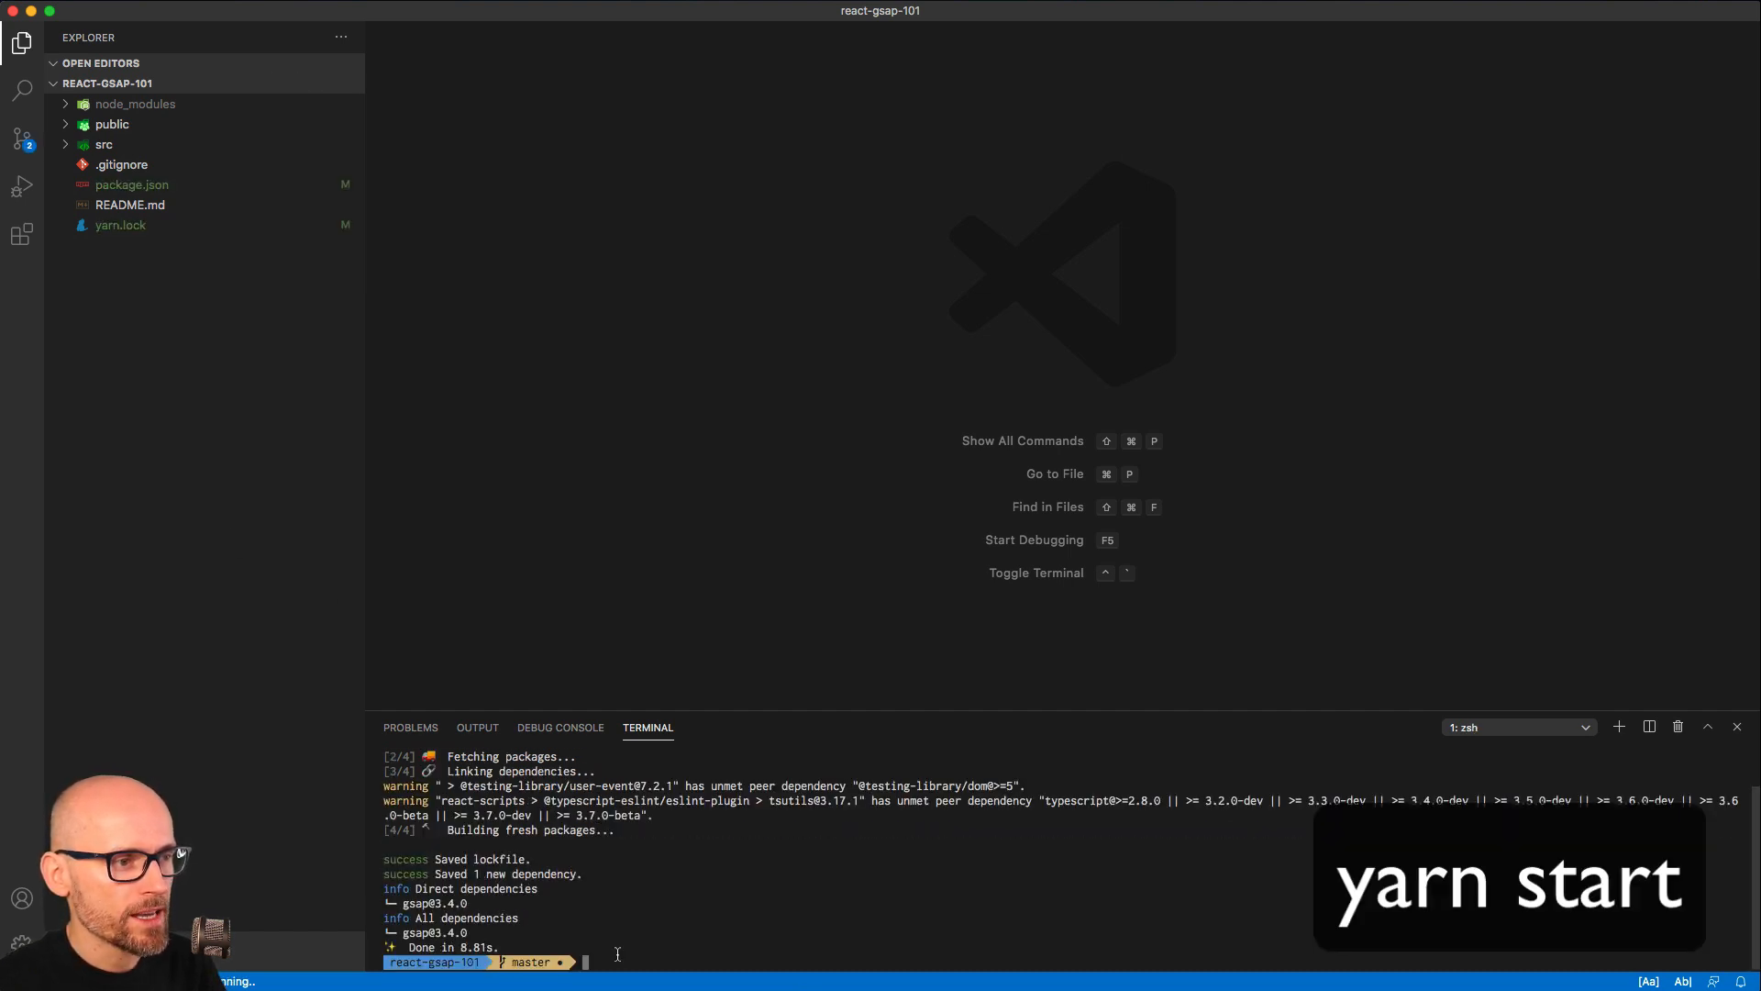
text(yarn start)
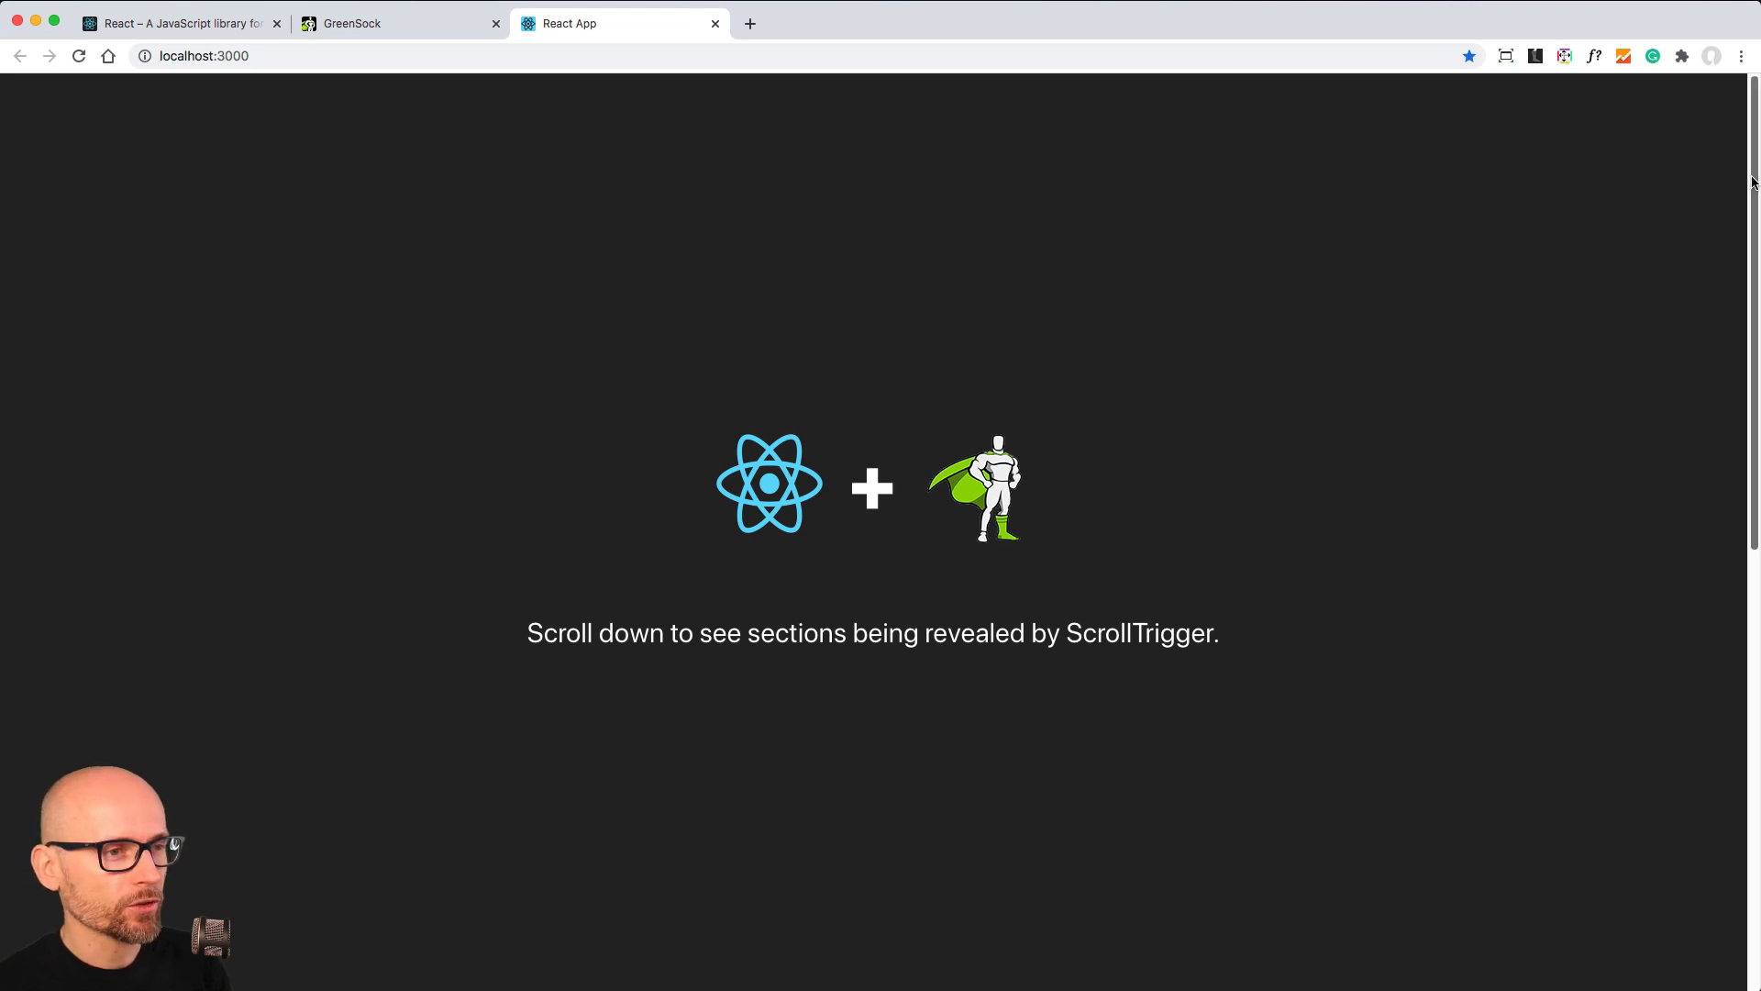
Scroll the localhost:3000 page down to the gradient Title/Subtitle section and back to the top.
scroll(down, 3)
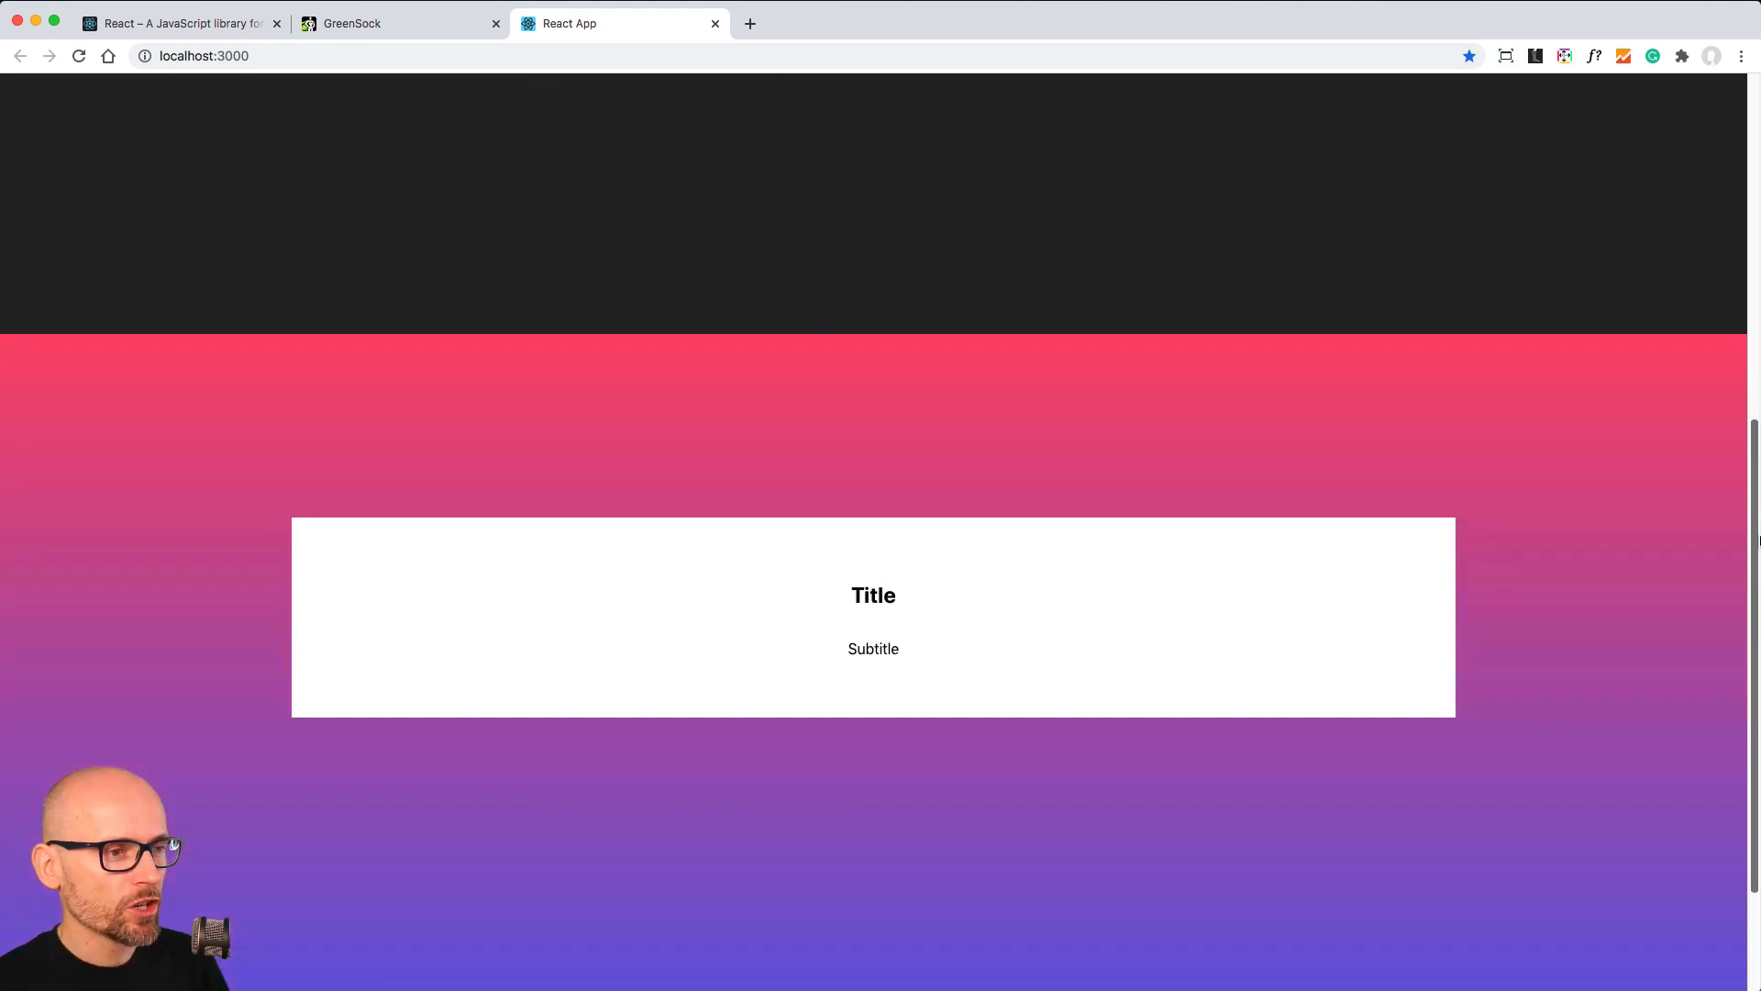
scroll(up, 3)
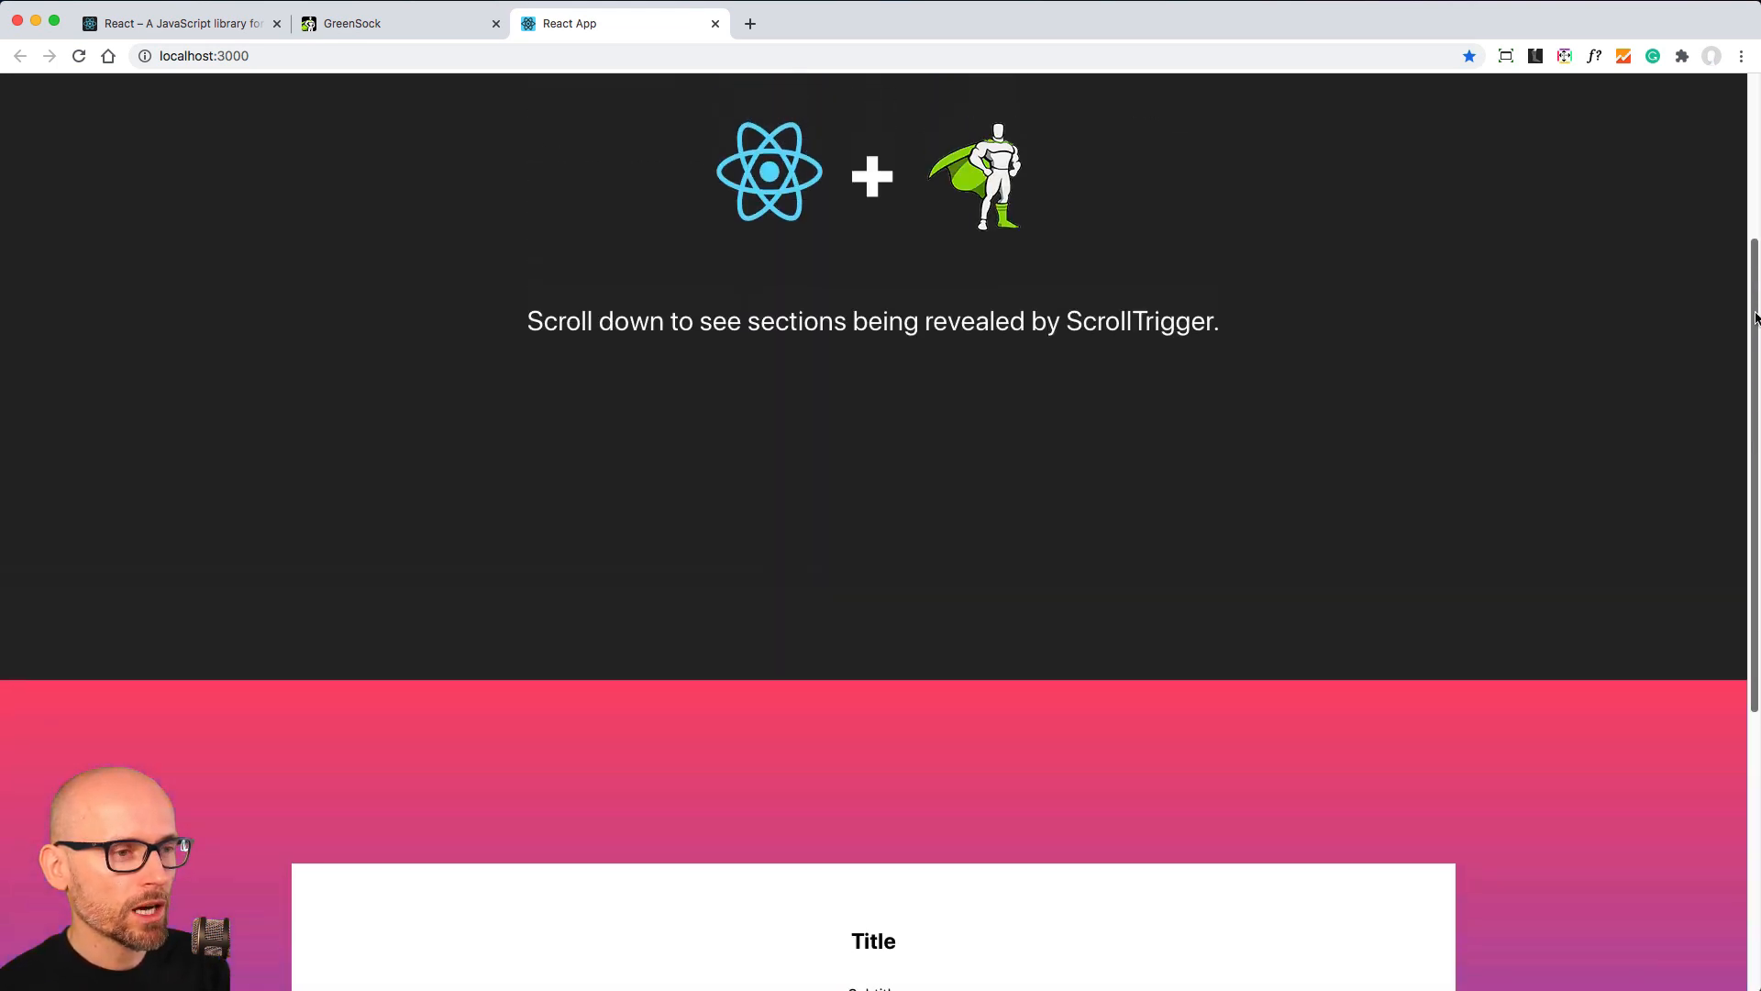
scroll(up, 3)
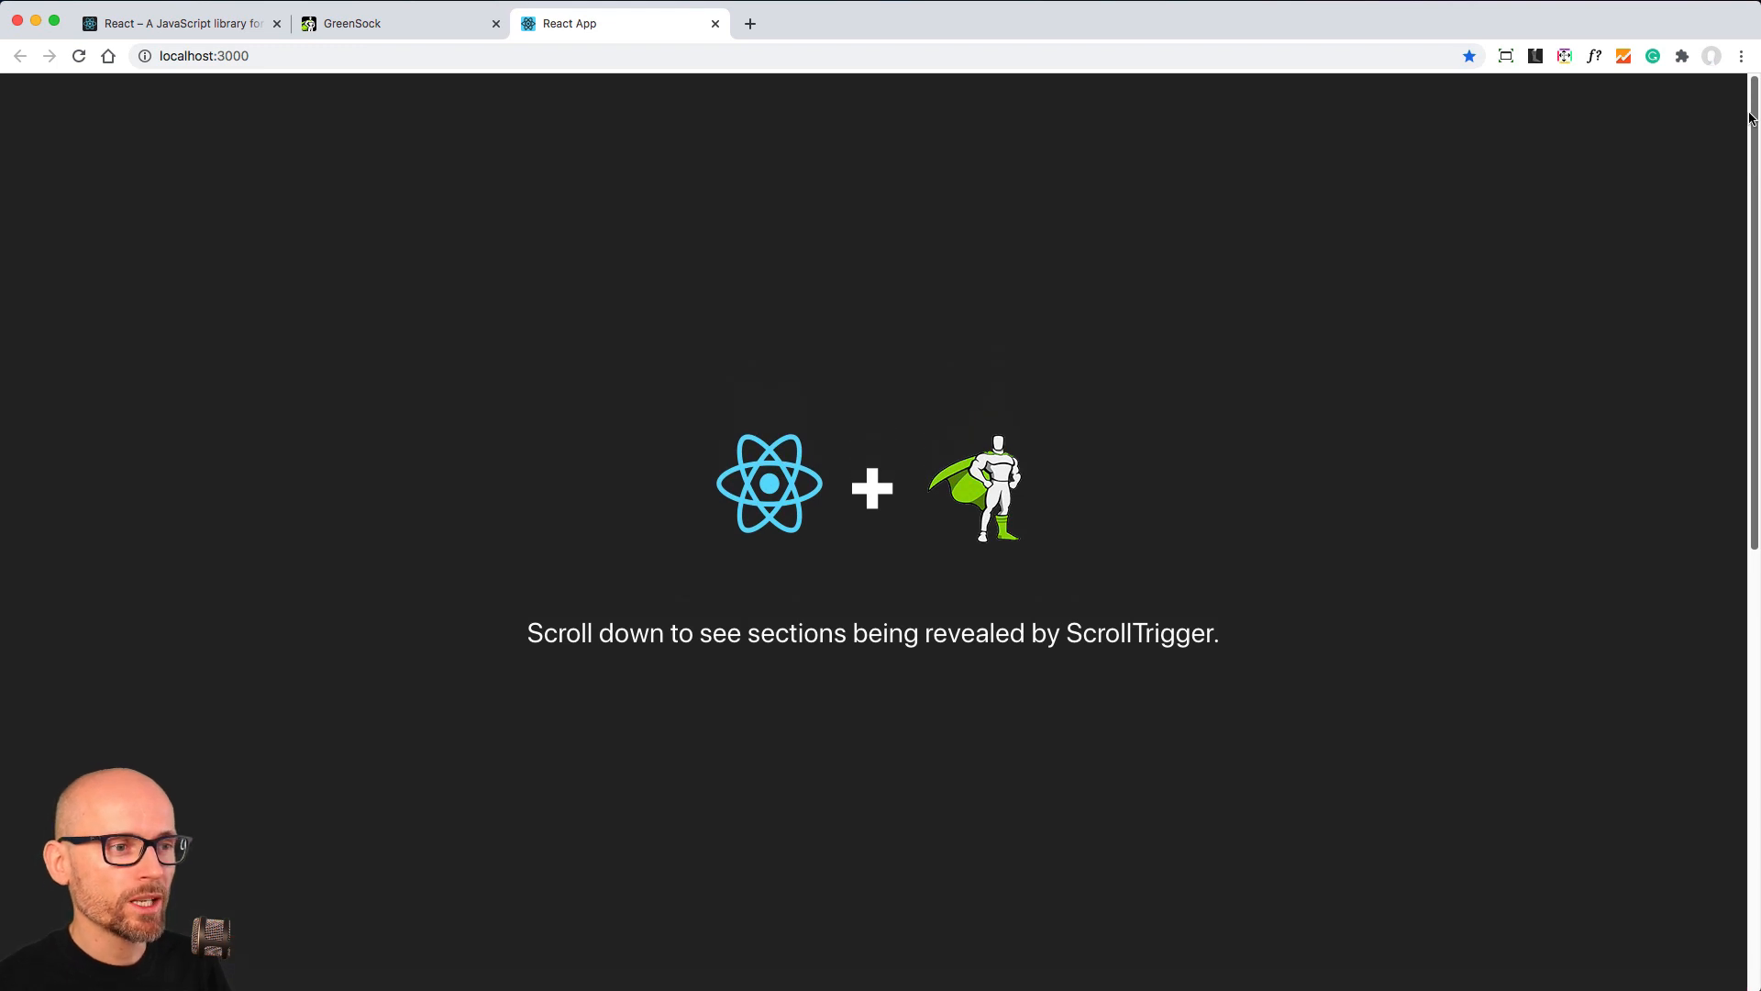